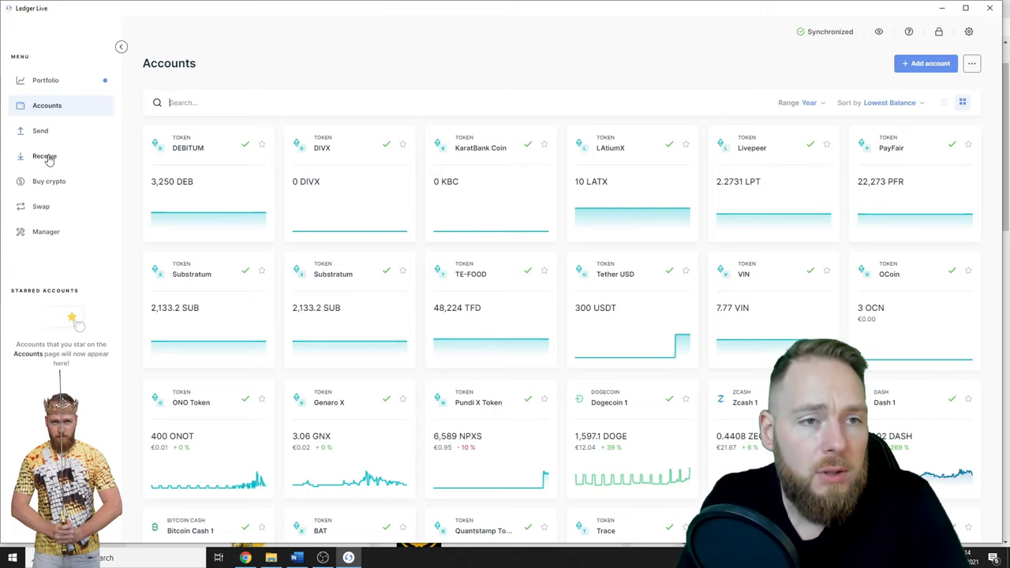
# Share a receive address for the Bitcoin 1 (segwit) account in Ledger Live
pyautogui.click(44, 155)
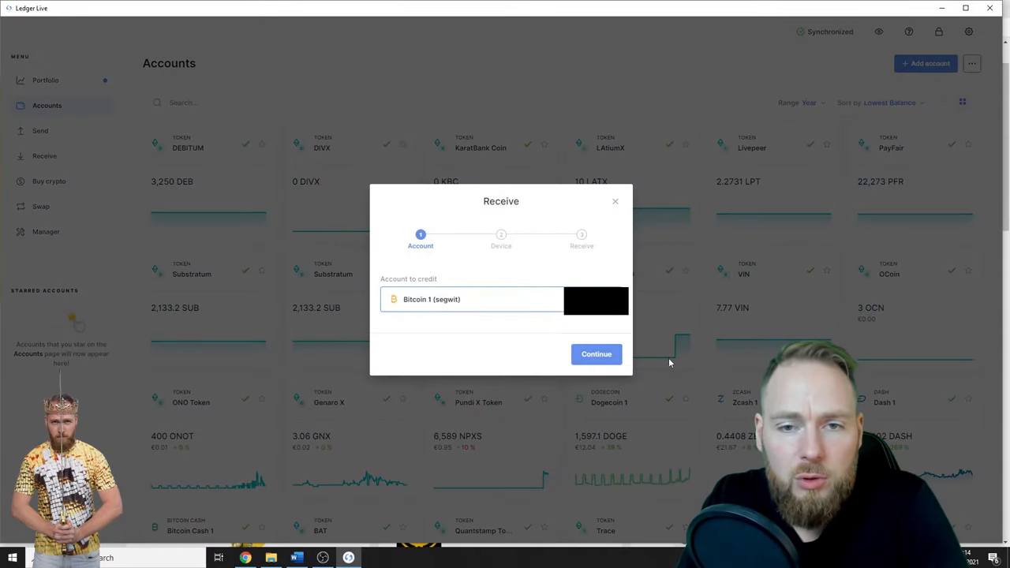
pyautogui.click(597, 353)
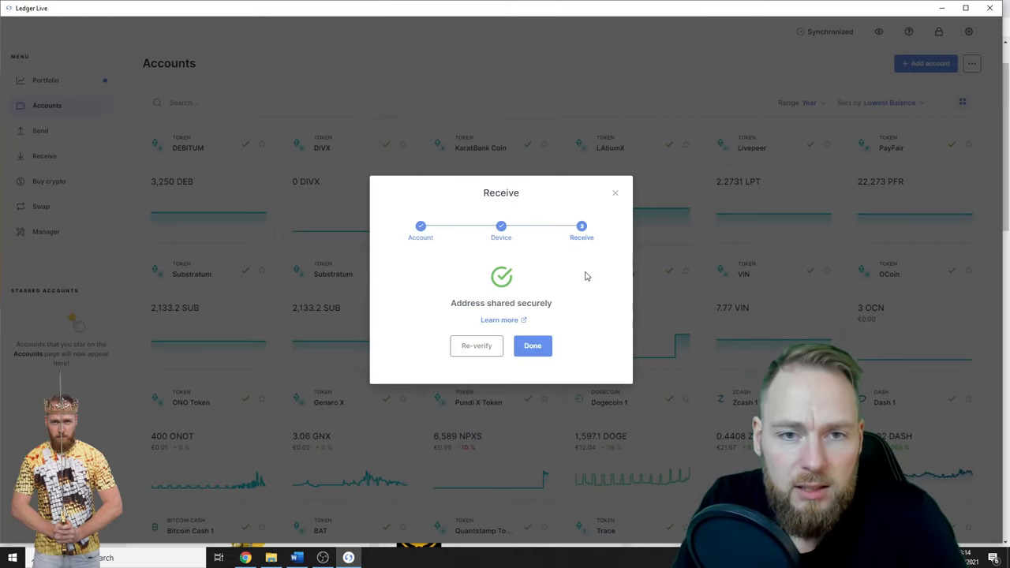
pyautogui.click(532, 346)
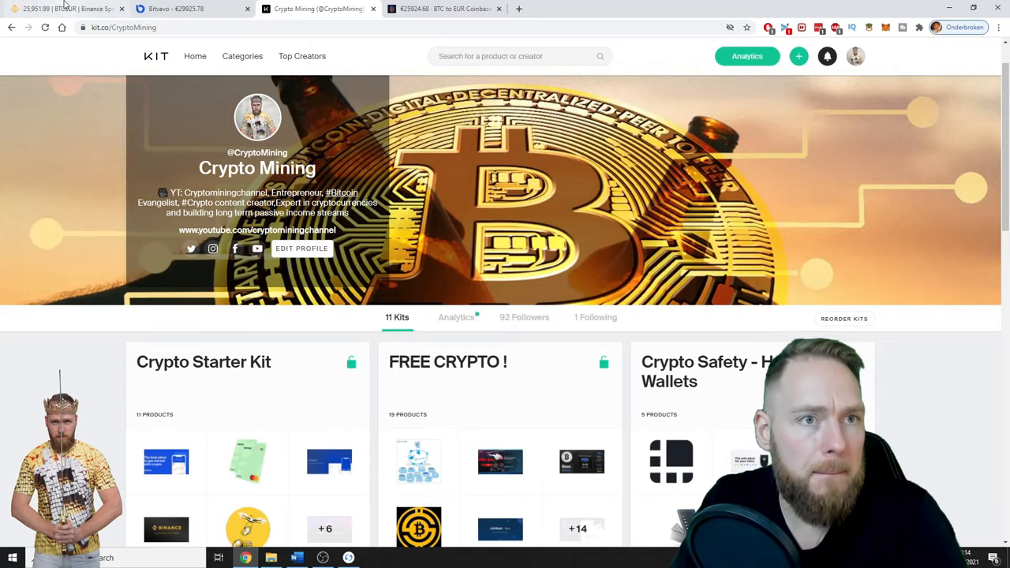
# Switch to Binance's Fiat and Spot wallet showing the roughly 0.7 BTC balance
pyautogui.click(67, 9)
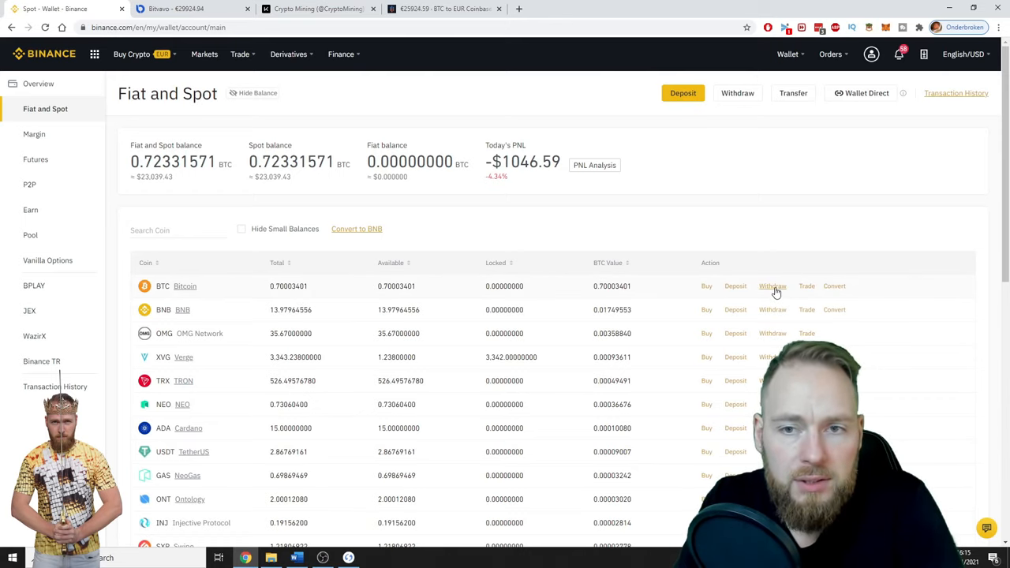
# Fill the Binance BTC withdrawal: Ledger address, BTC network, Max amount 0.70003401 BTC
pyautogui.click(772, 286)
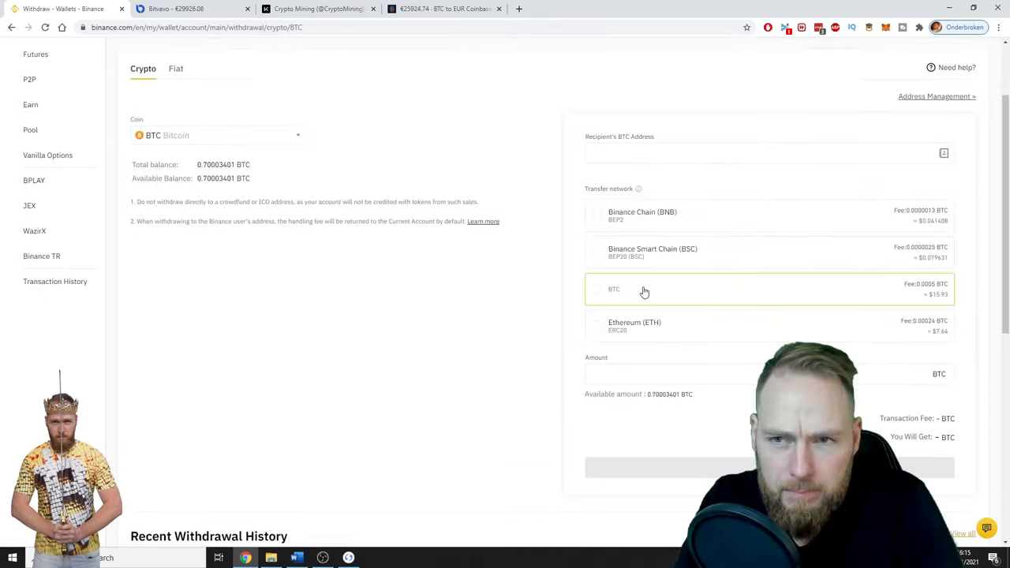
pyautogui.click(614, 289)
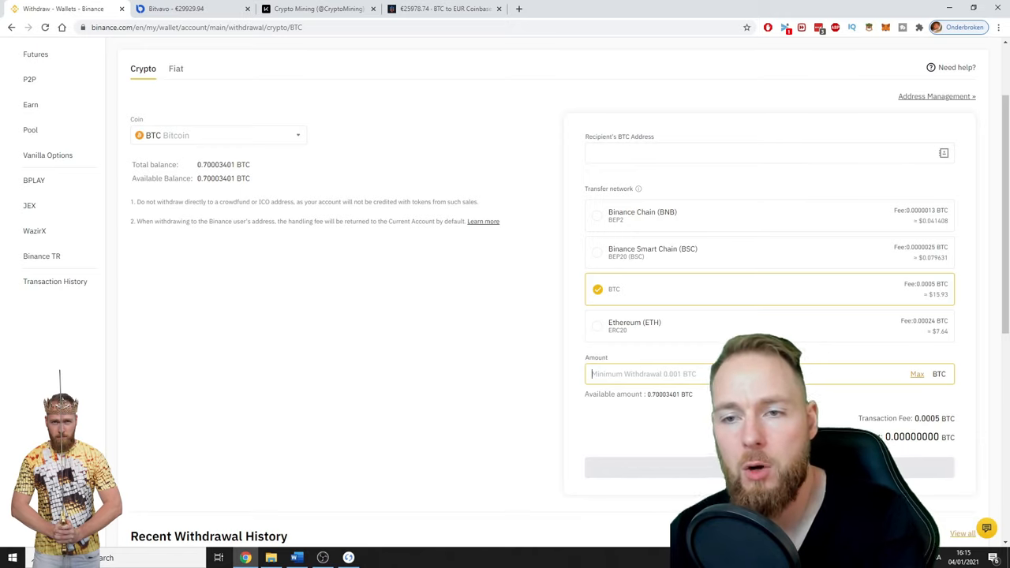
pyautogui.click(917, 374)
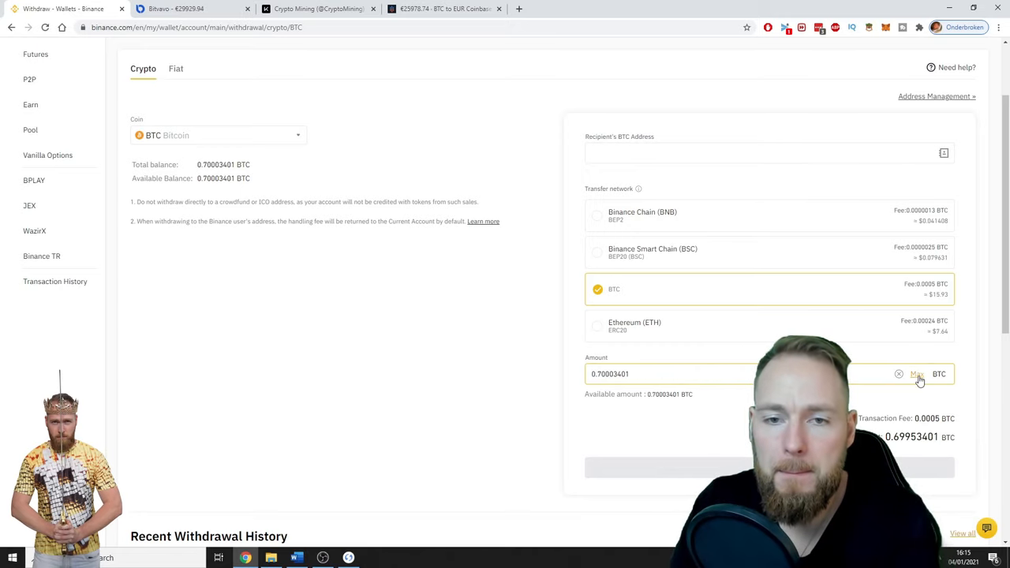
pyautogui.scroll(-3)
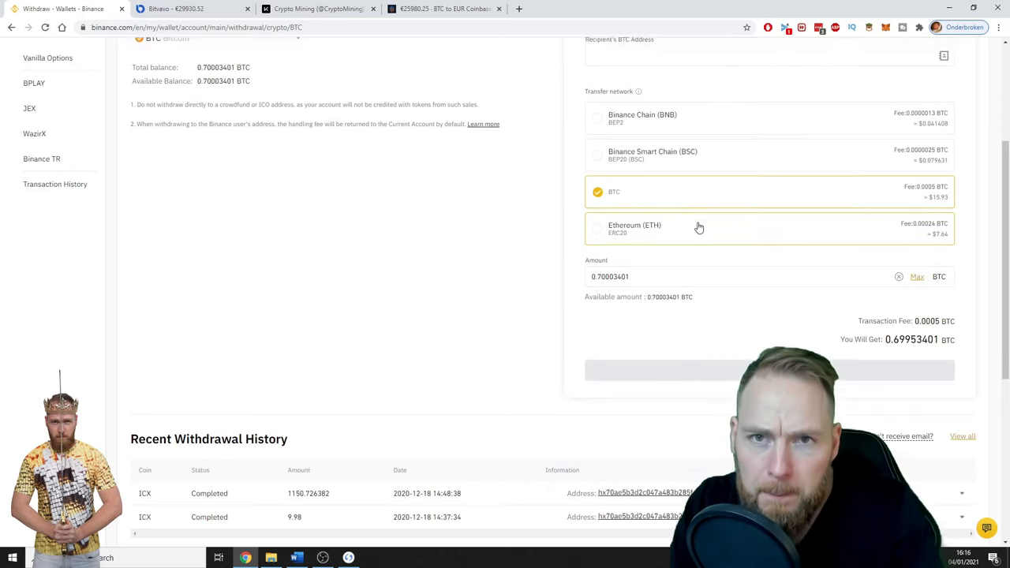
pyautogui.scroll(3)
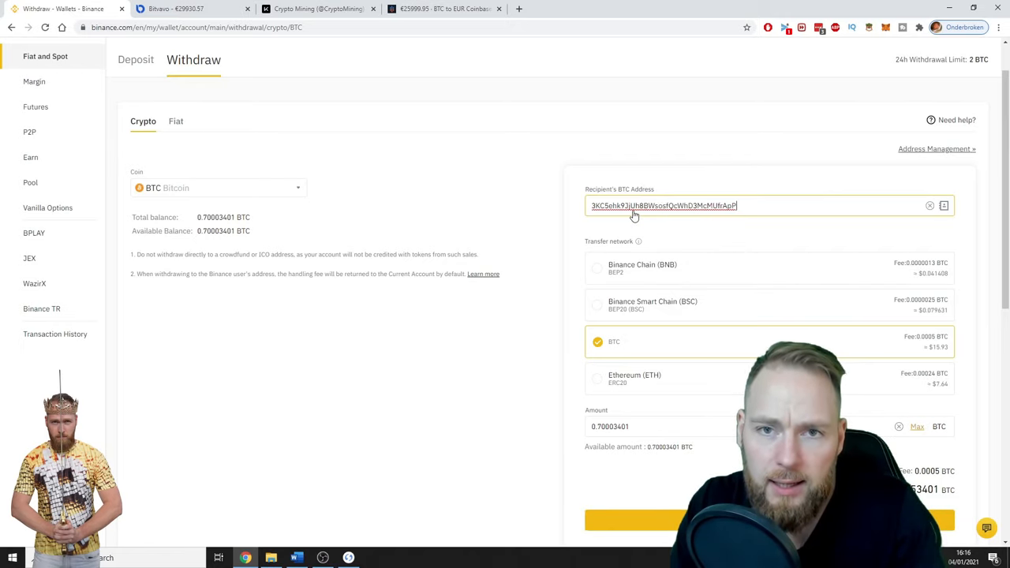
pyautogui.scroll(-3)
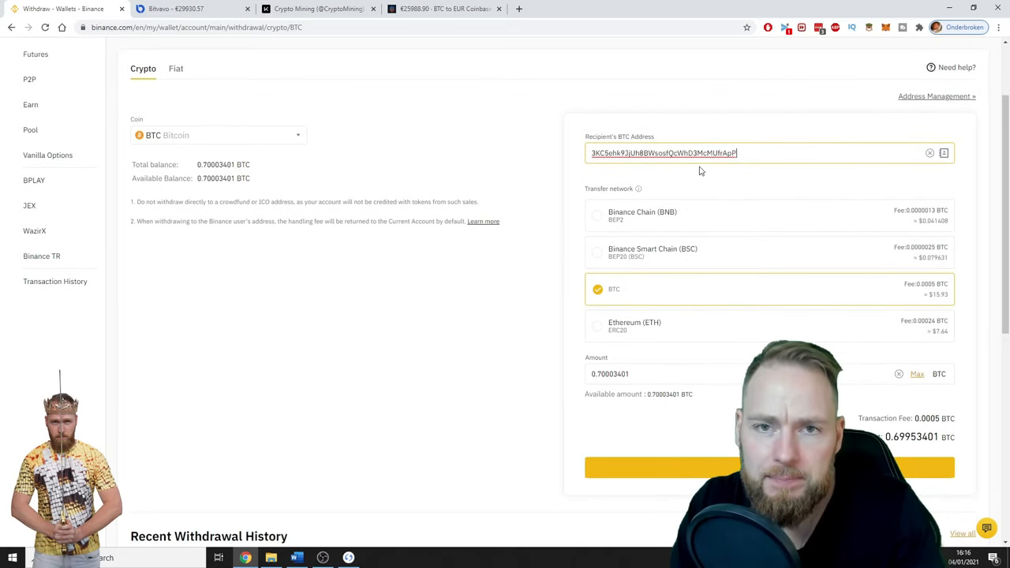
pyautogui.scroll(-3)
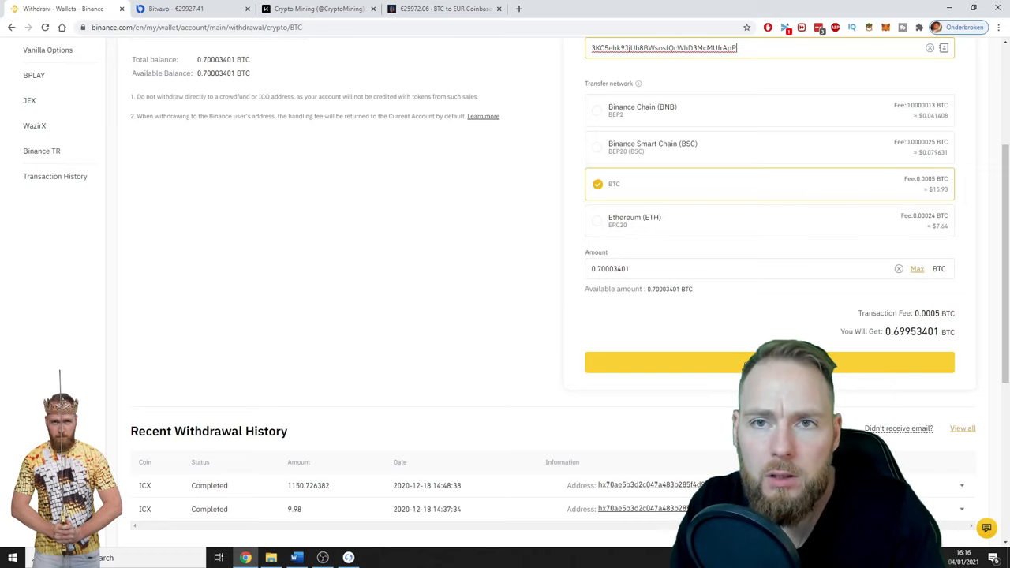
# Submit the 0.70003401 BTC withdrawal after entering the email and Google Authenticator codes
pyautogui.click(768, 362)
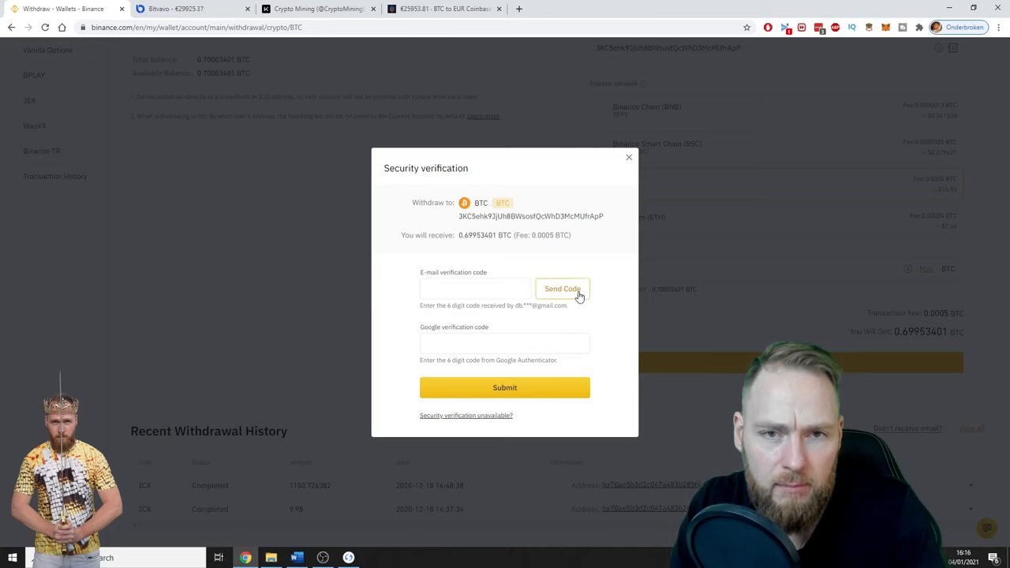
pyautogui.click(563, 289)
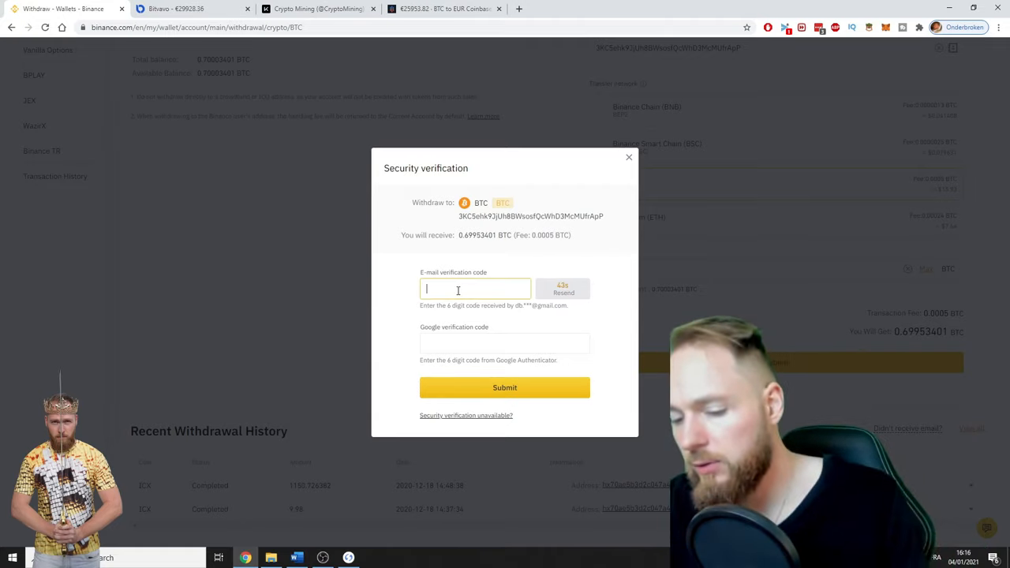
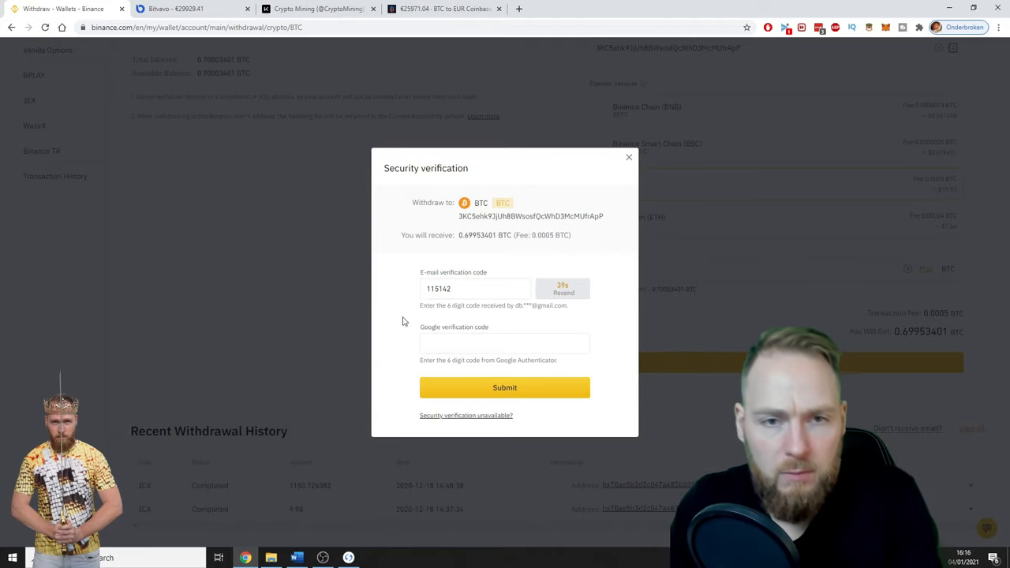
pyautogui.click(504, 344)
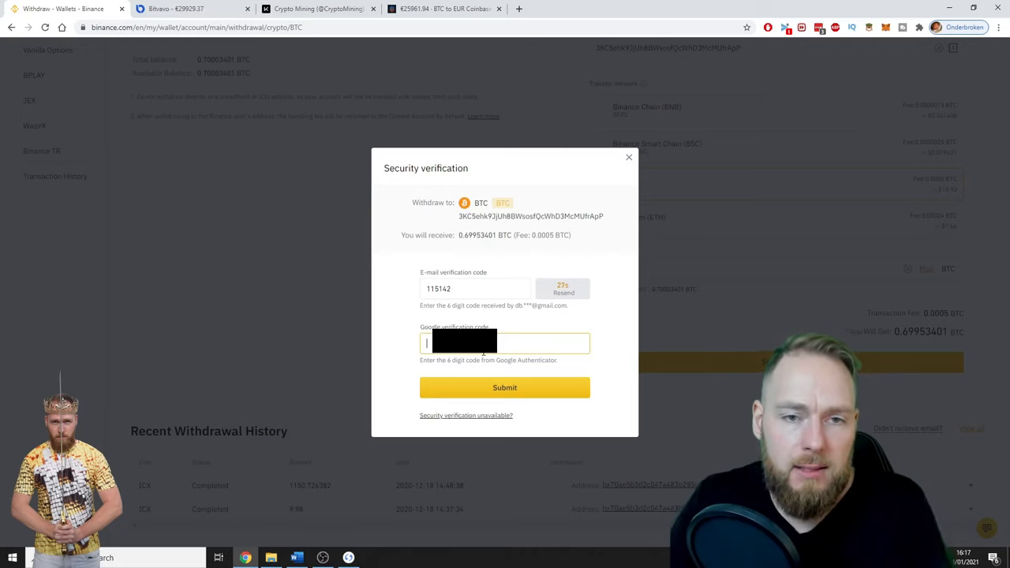
pyautogui.write('3')
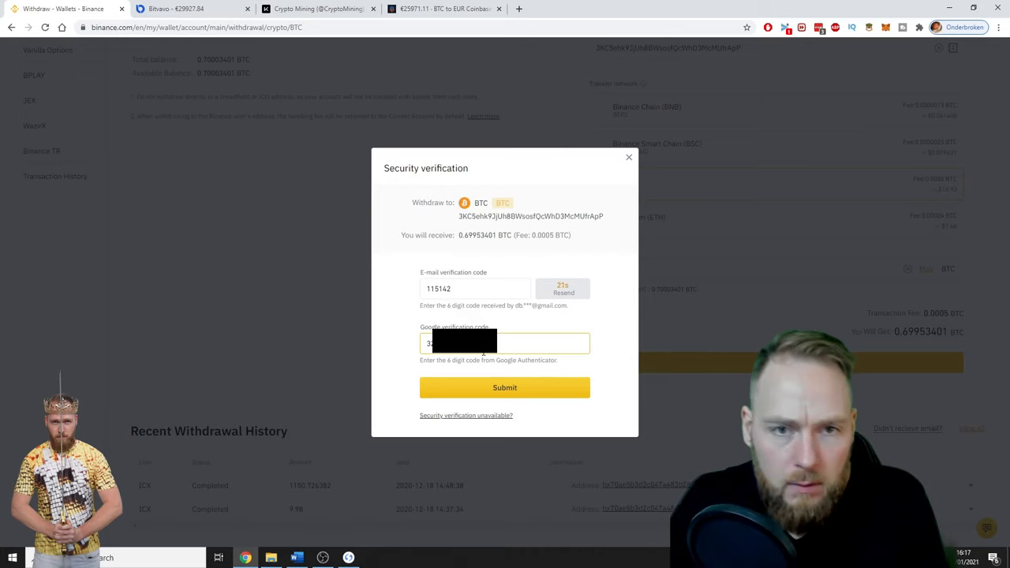
pyautogui.click(504, 388)
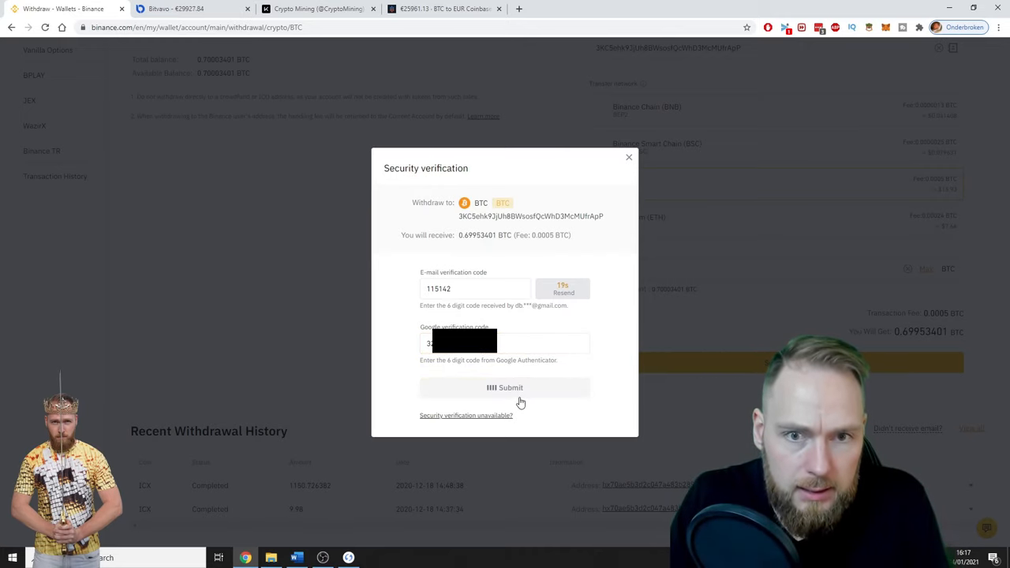
pyautogui.click(506, 387)
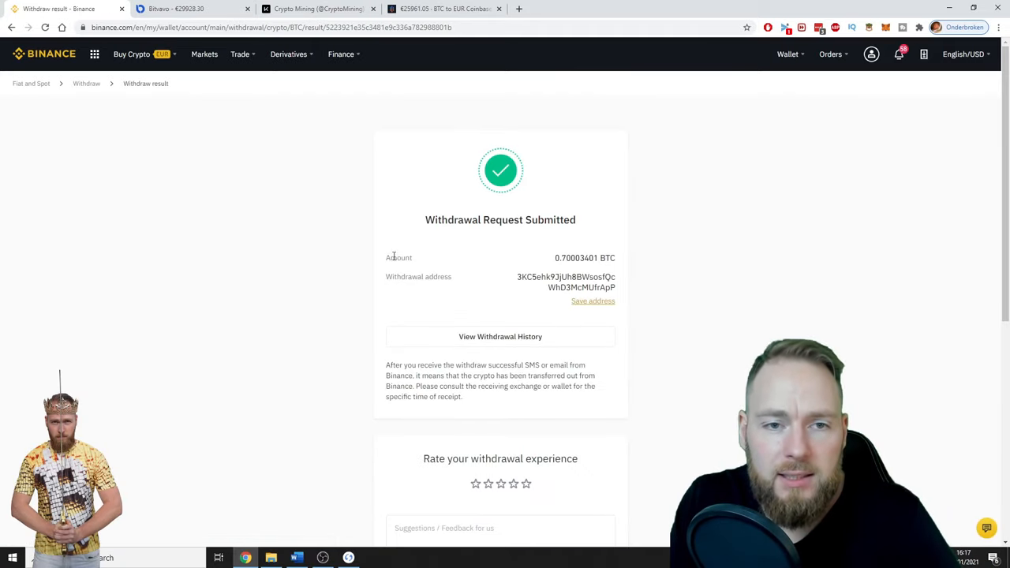
pyautogui.moveTo(580, 375)
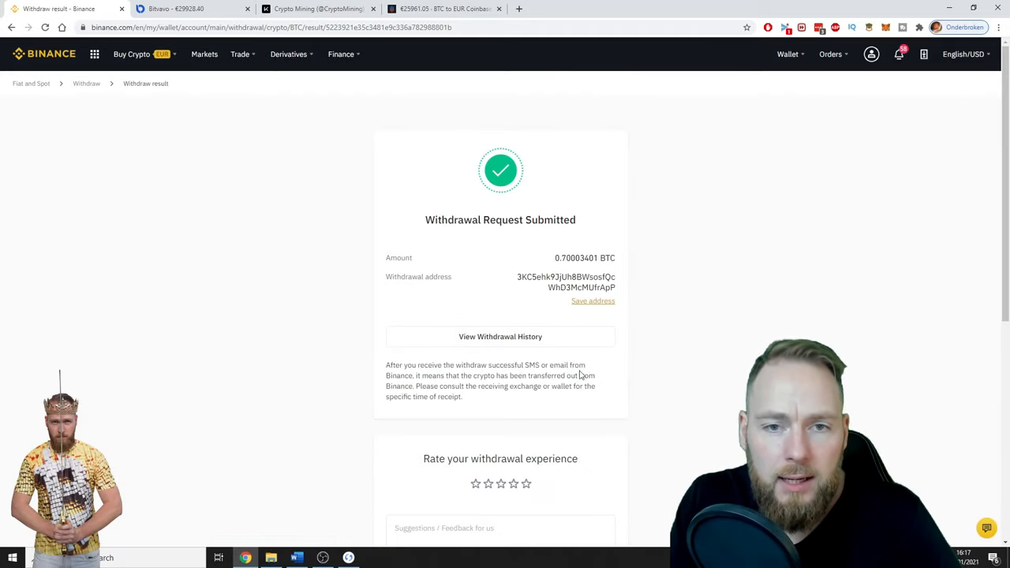
# Review the Withdrawal Request Submitted page, then switch to Coinbase Pro's BTC-EUR trading page
pyautogui.scroll(-3)
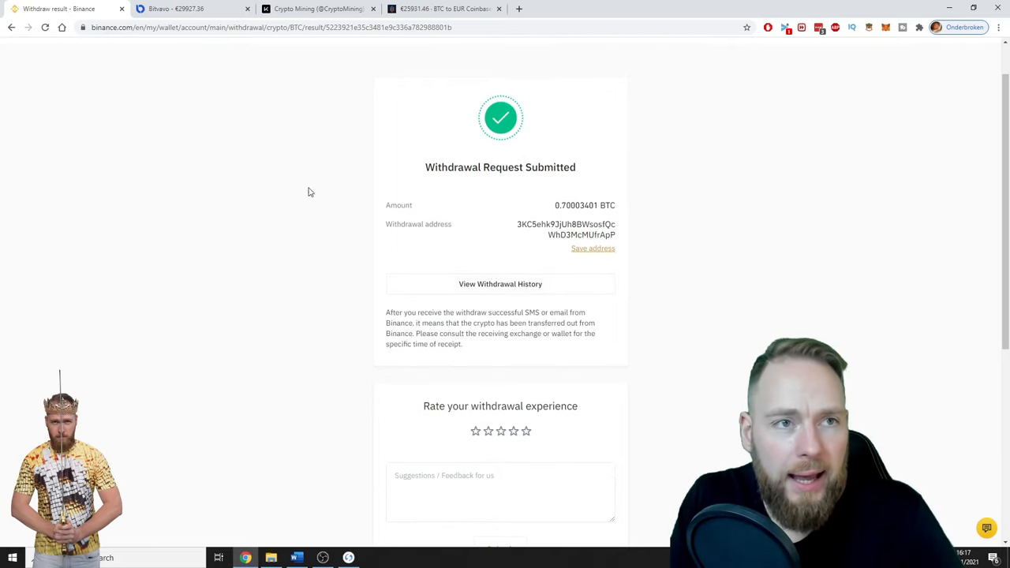
pyautogui.moveTo(661, 309)
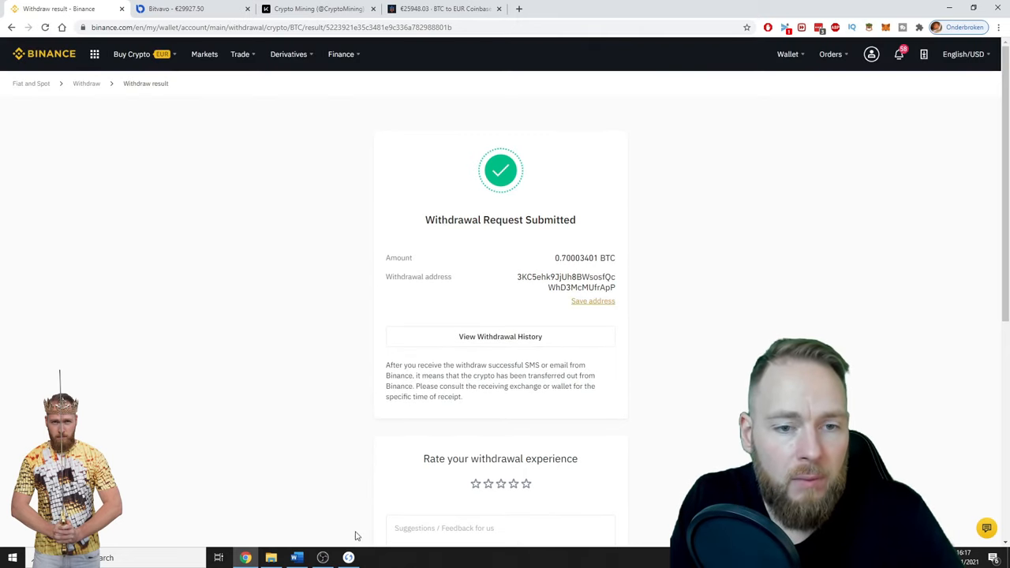
pyautogui.click(349, 558)
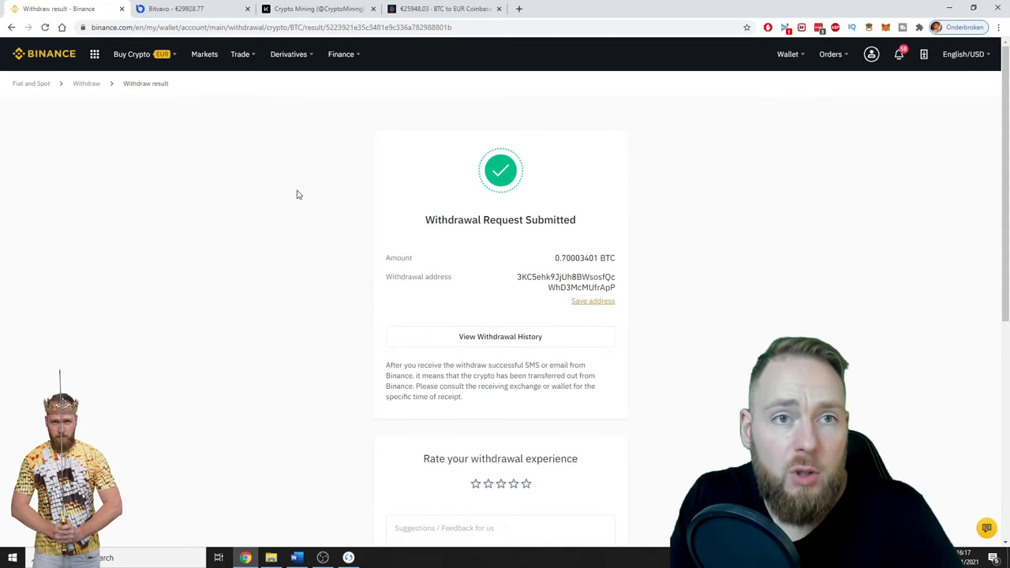
pyautogui.click(446, 9)
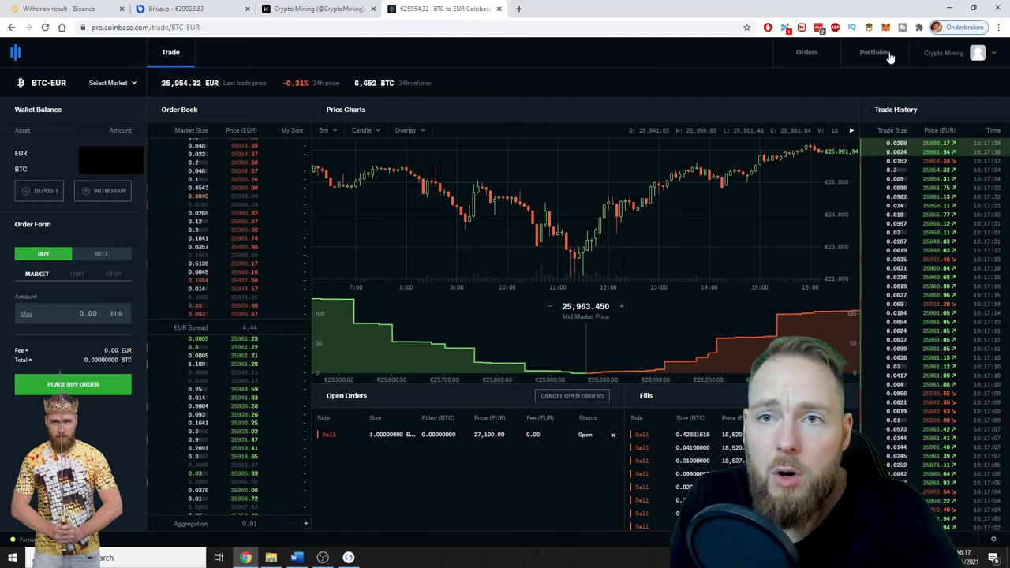
pyautogui.click(875, 53)
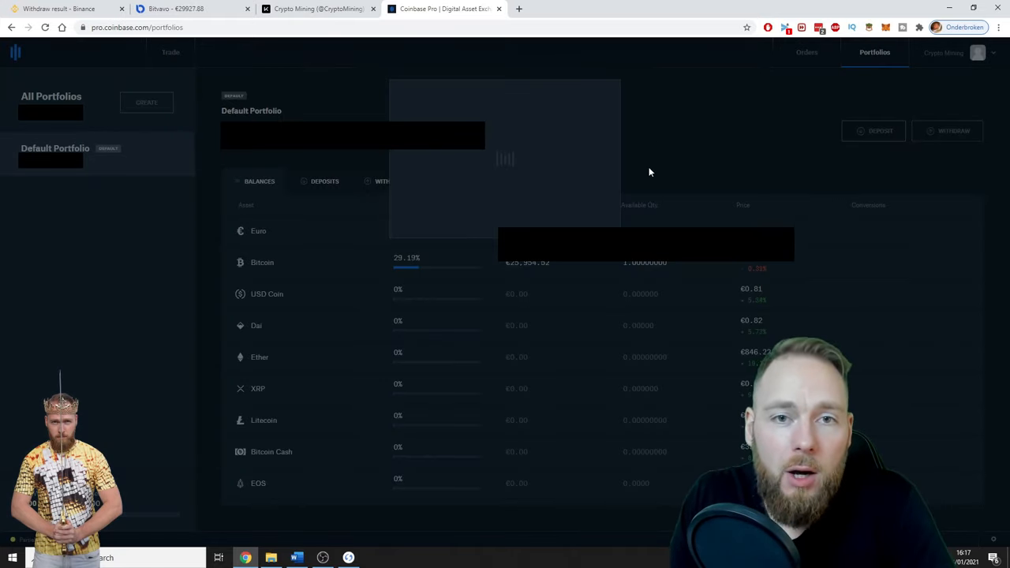
pyautogui.click(946, 130)
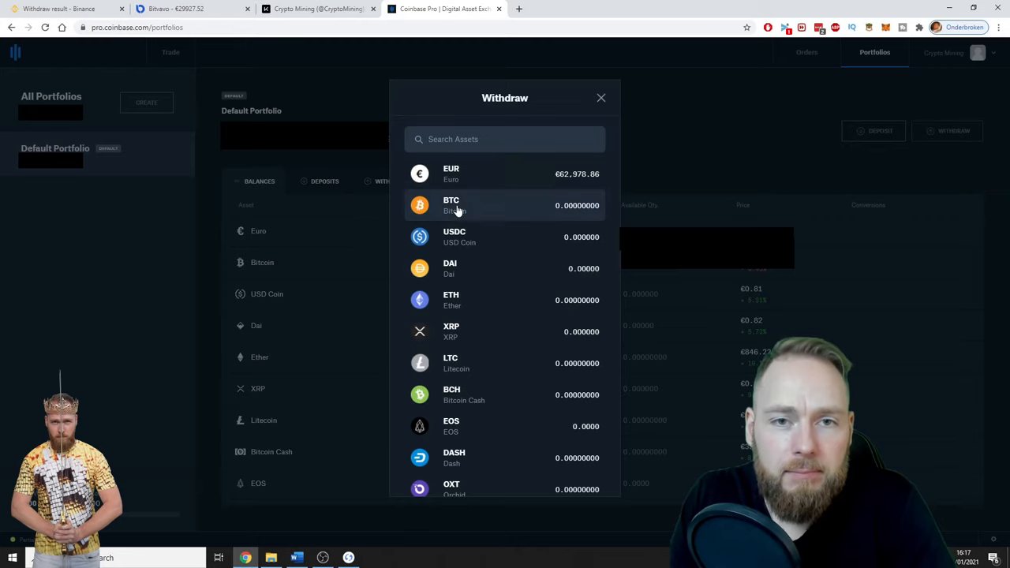
pyautogui.click(451, 206)
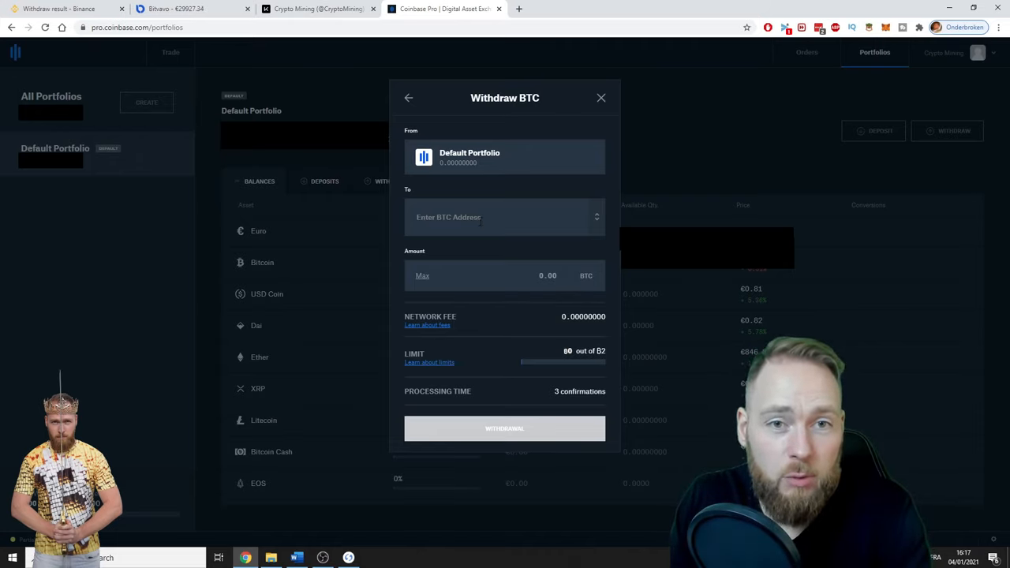
pyautogui.click(506, 217)
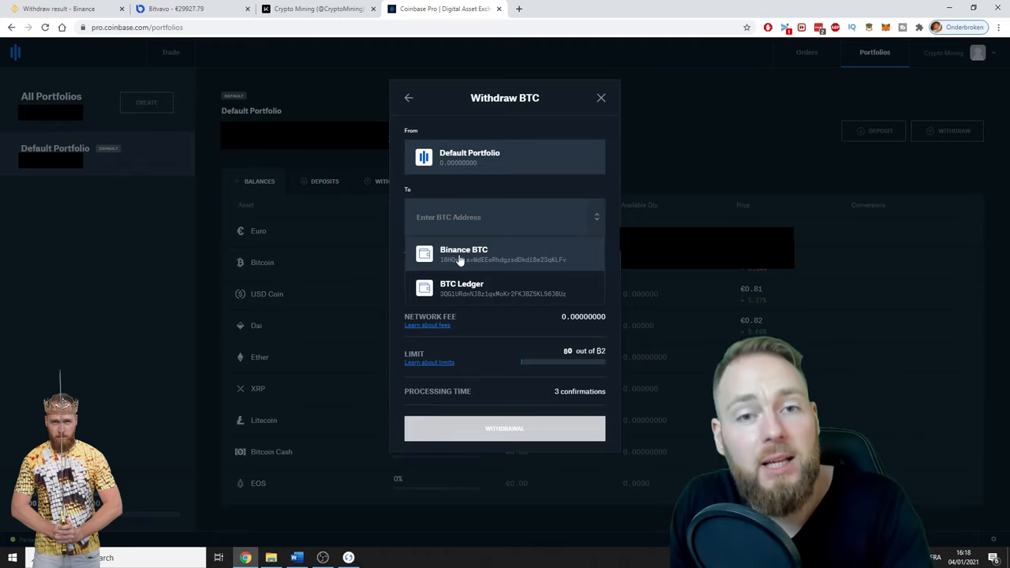
pyautogui.moveTo(485, 260)
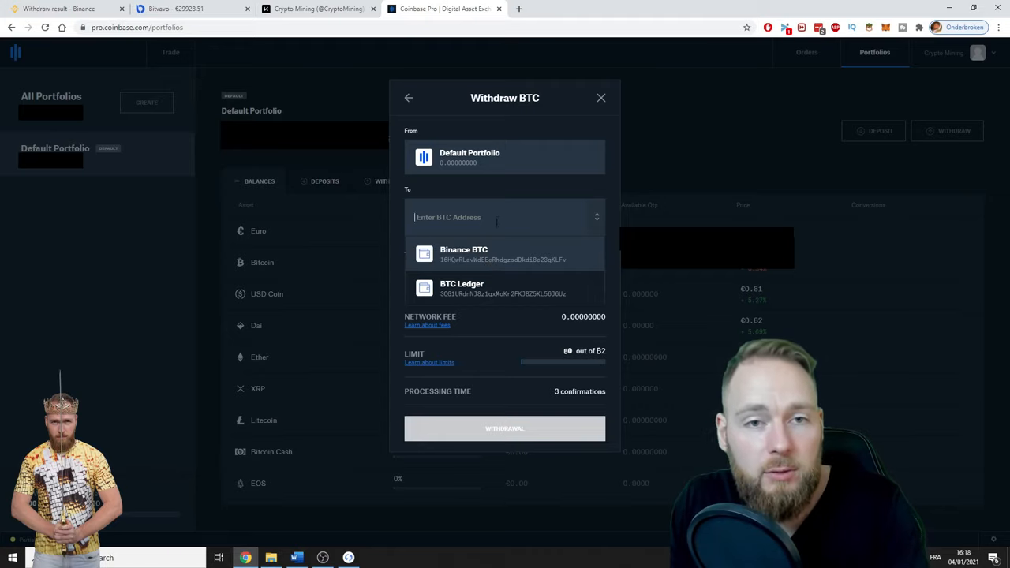
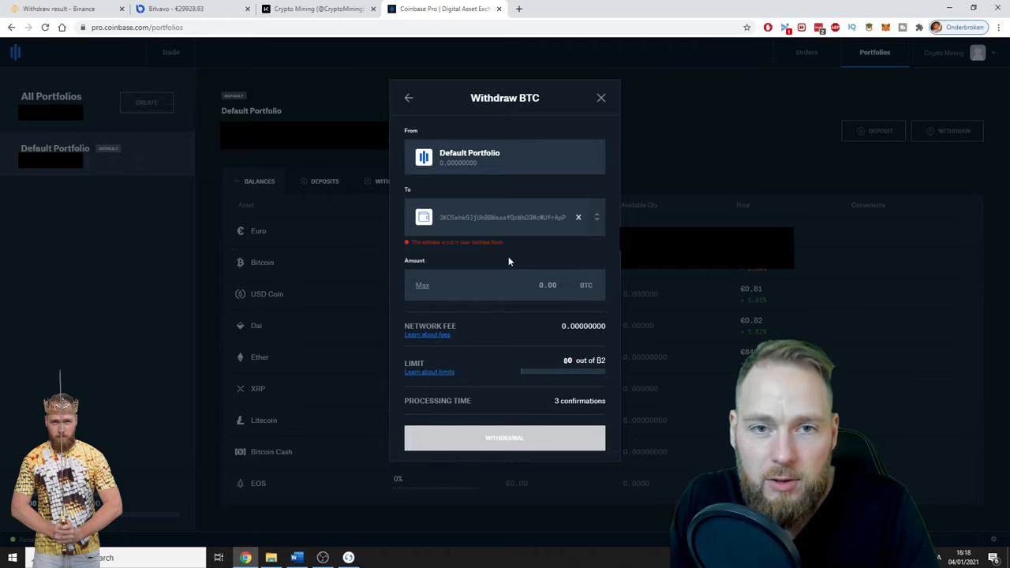
pyautogui.click(505, 217)
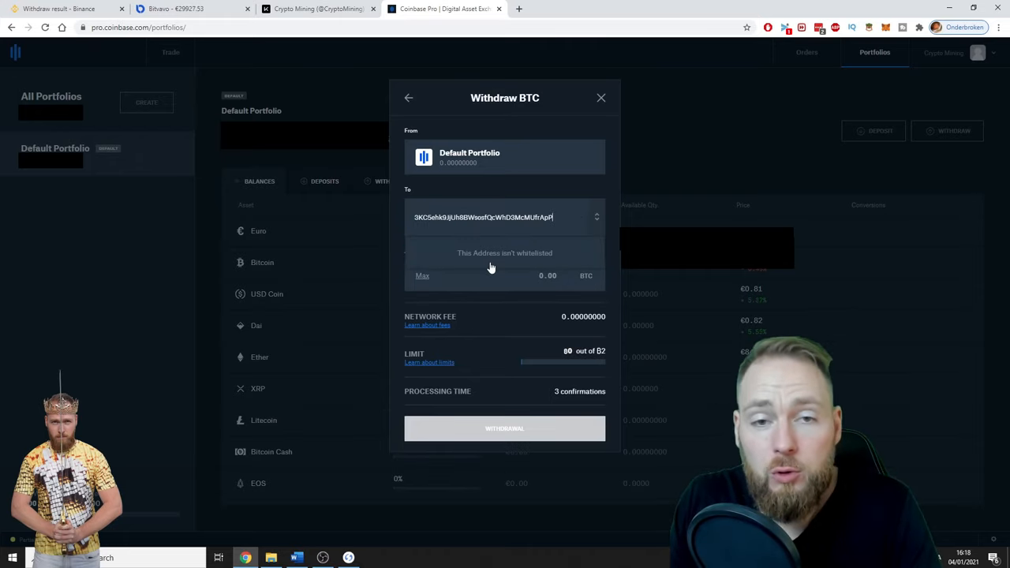
pyautogui.click(600, 98)
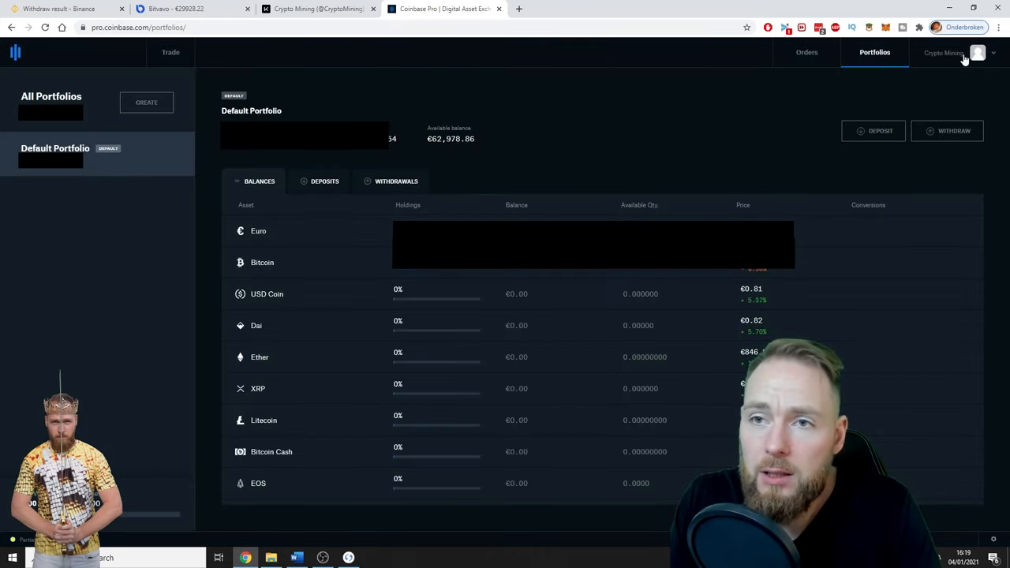
pyautogui.click(978, 52)
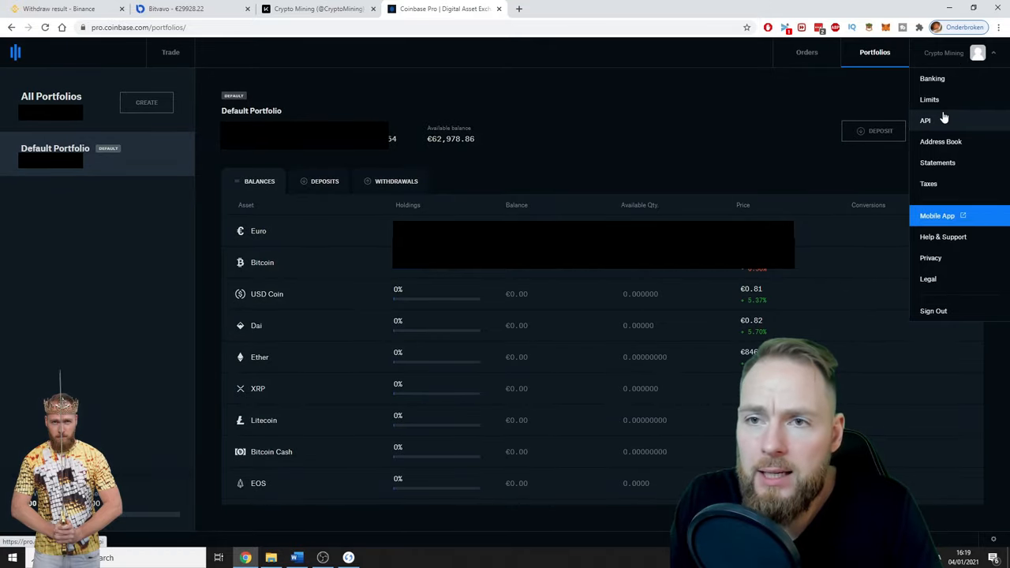
pyautogui.click(941, 142)
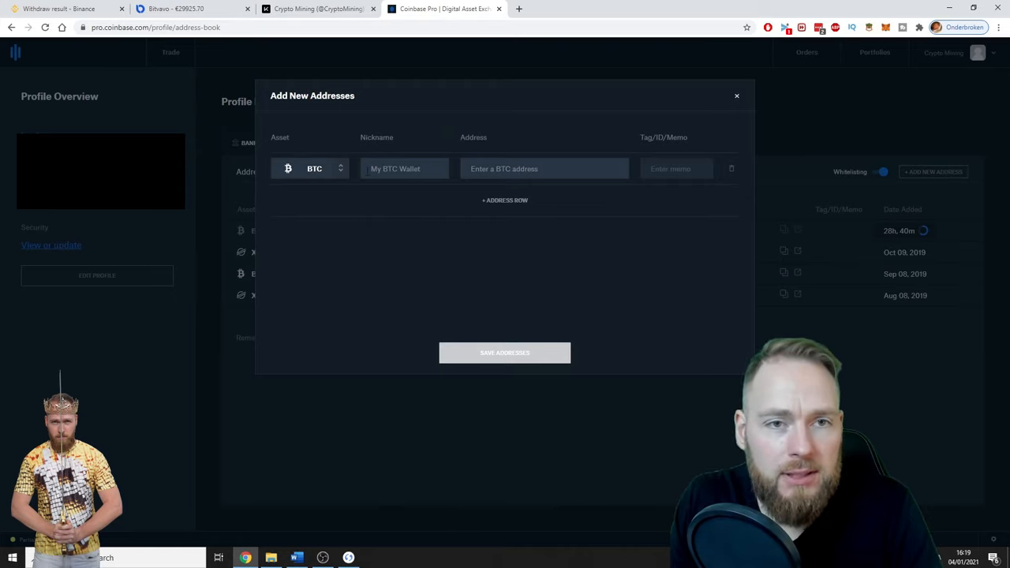
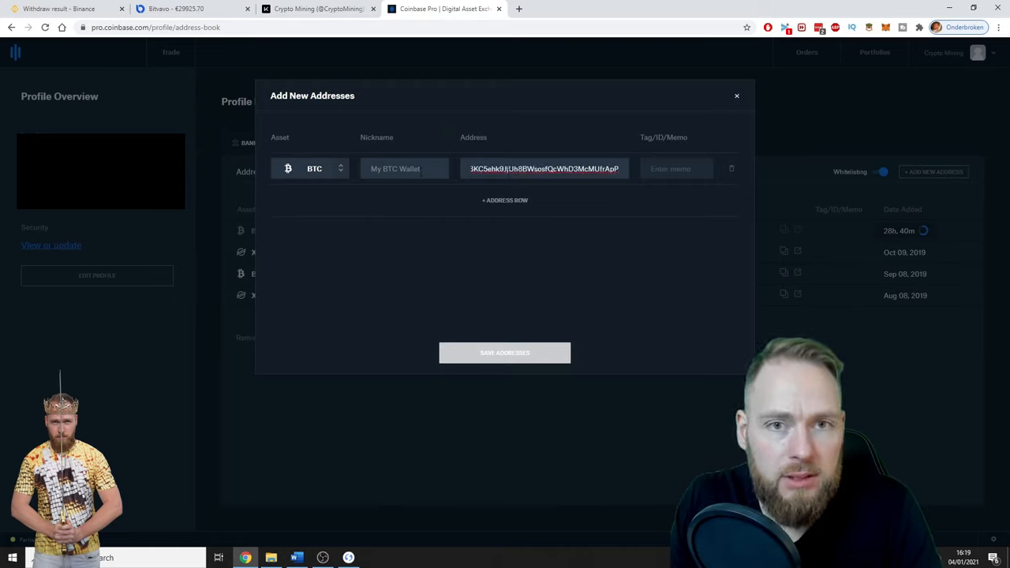
pyautogui.write('b')
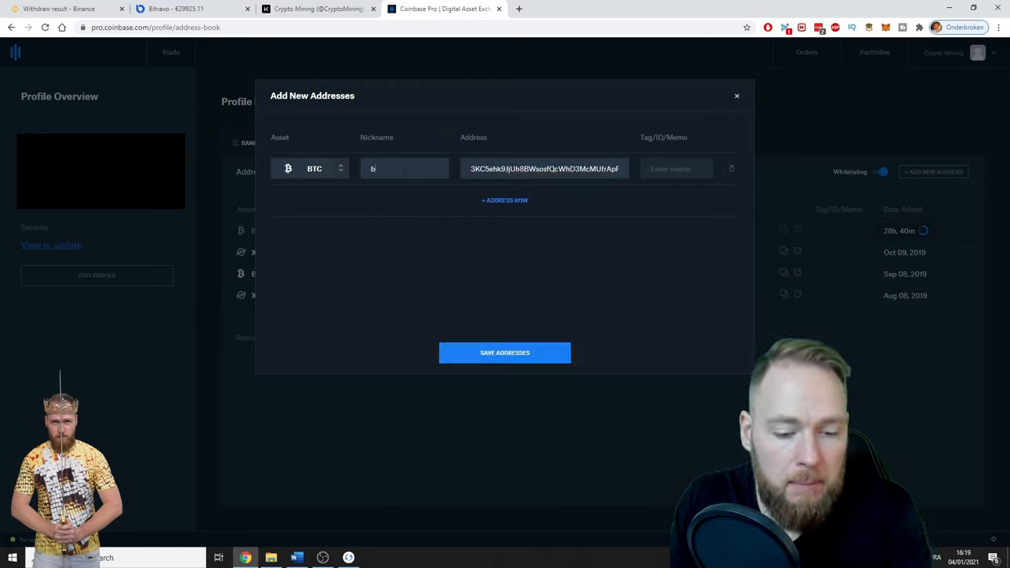
pyautogui.write('tc ledg')
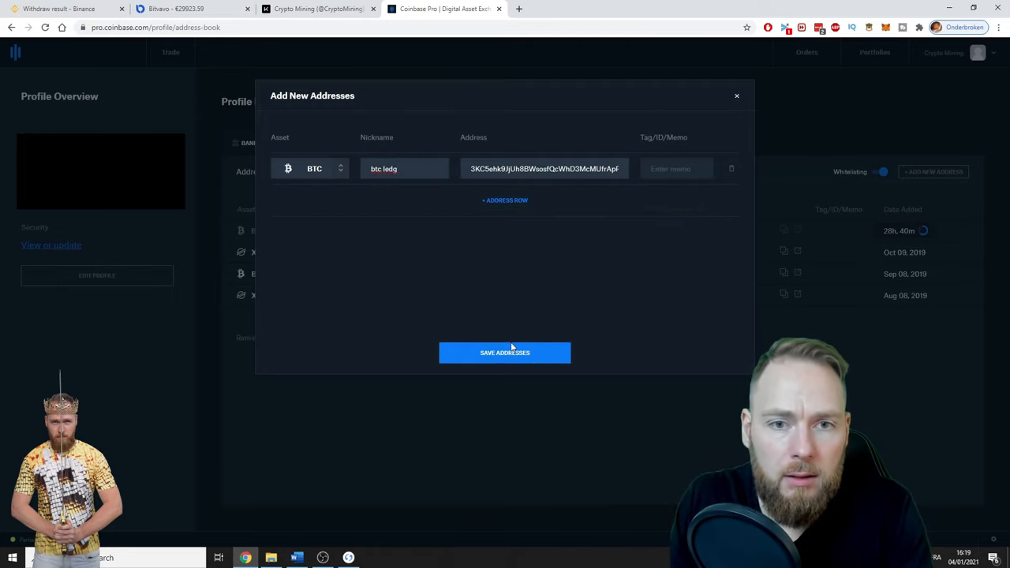
pyautogui.click(504, 353)
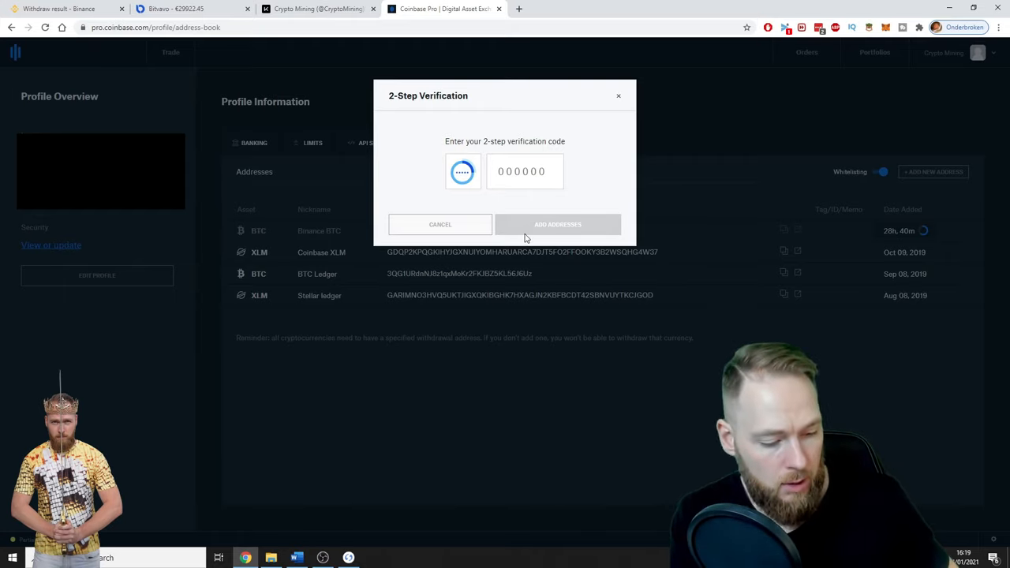
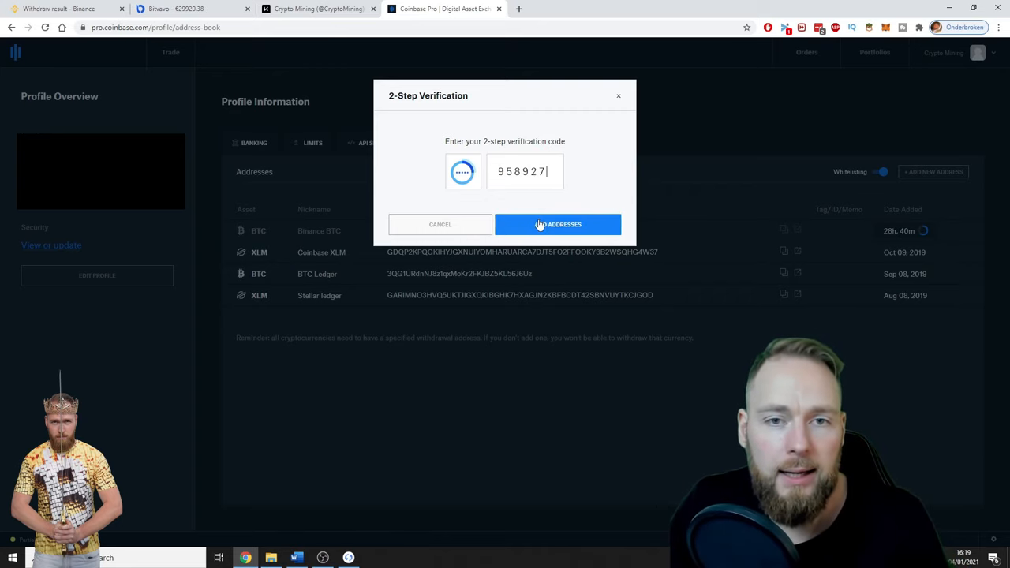
pyautogui.click(558, 224)
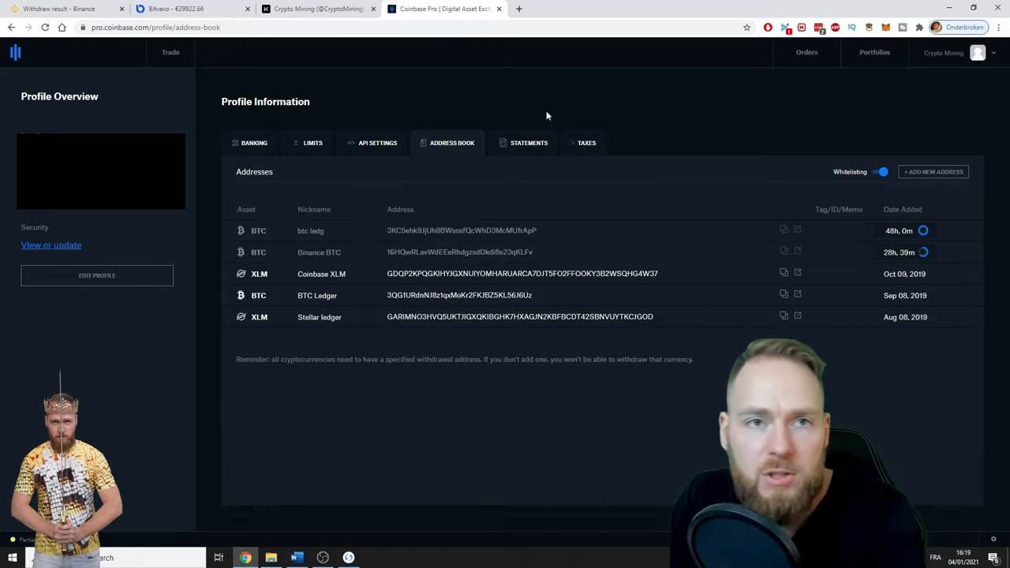
pyautogui.click(874, 52)
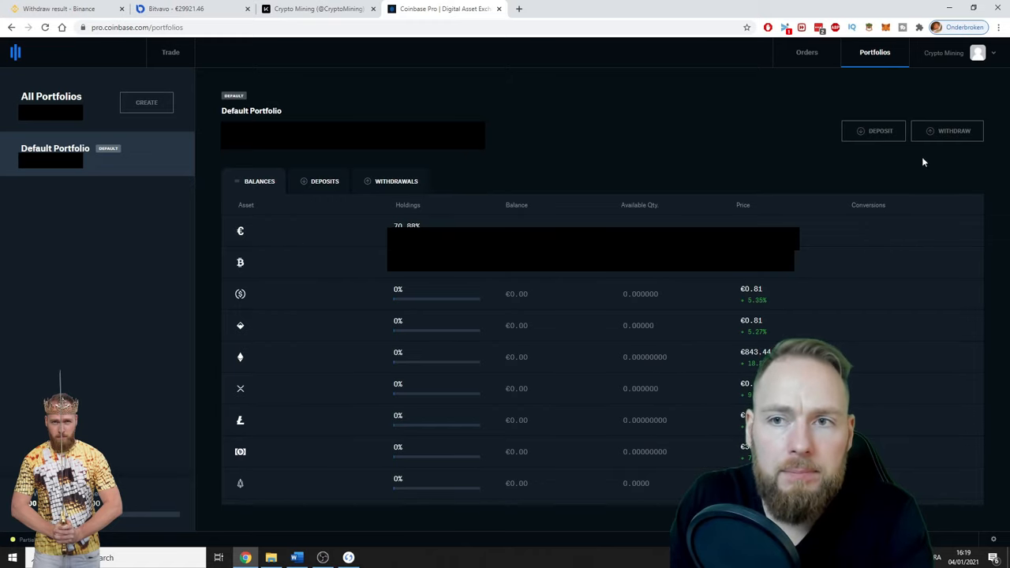
# Start a BTC withdrawal and pick the saved 'BTC Ledger' address as recipient
pyautogui.click(947, 130)
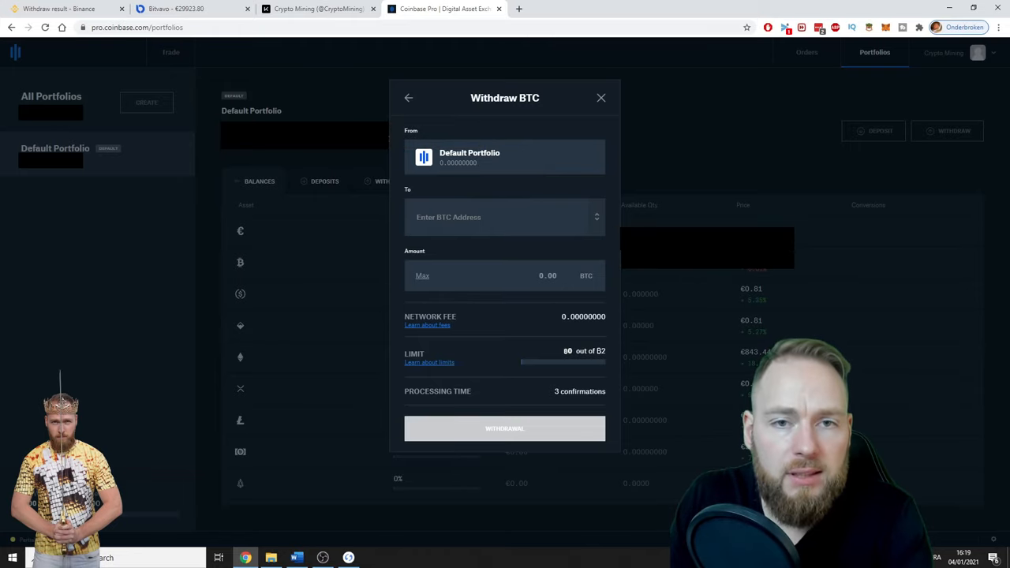
pyautogui.click(505, 217)
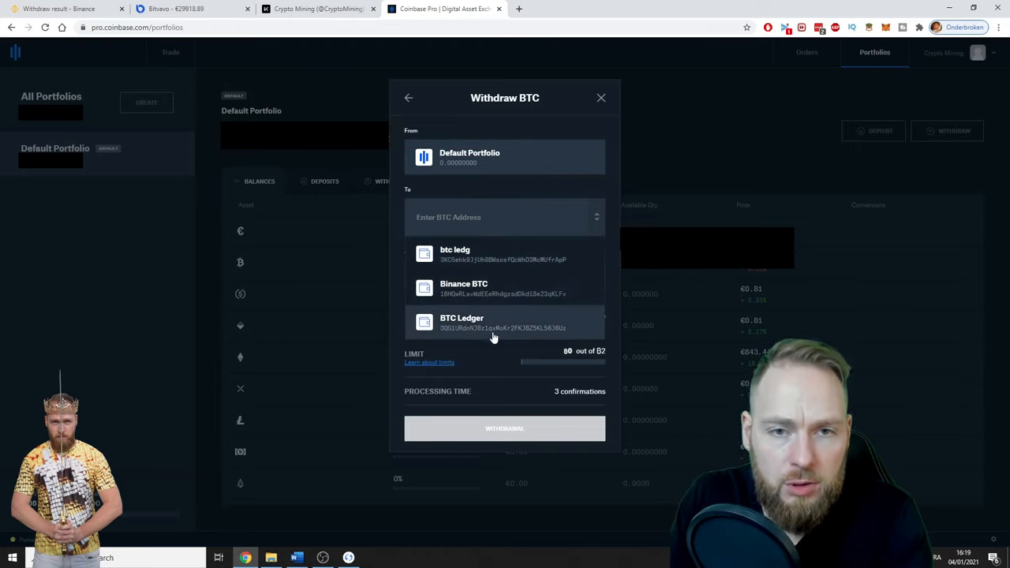
pyautogui.click(462, 322)
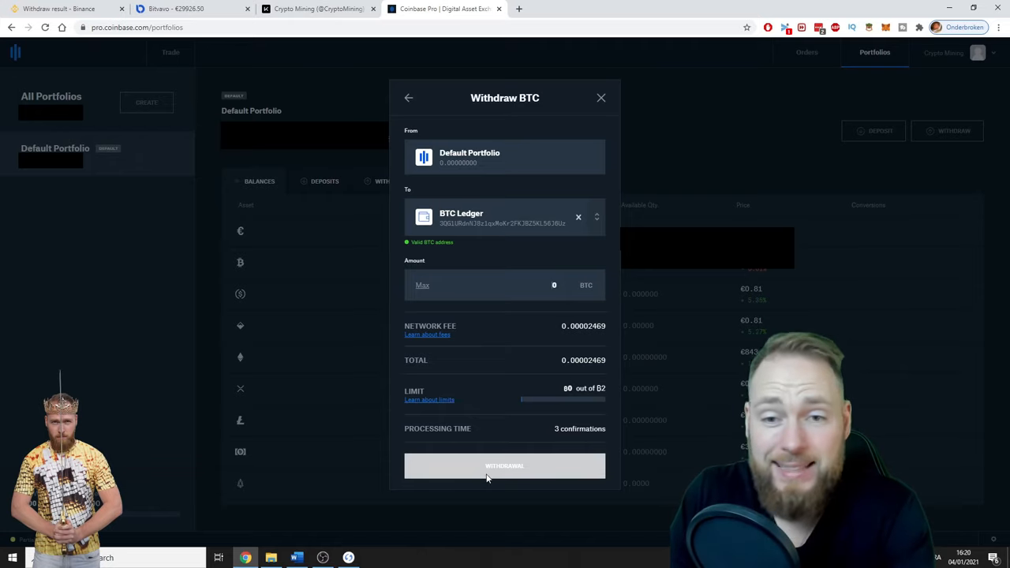
pyautogui.moveTo(541, 476)
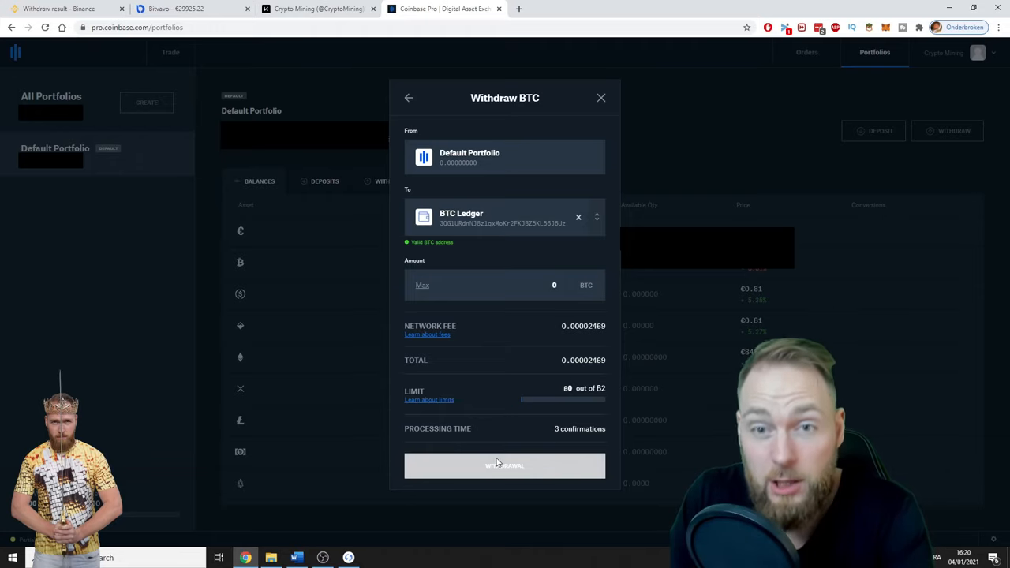
pyautogui.moveTo(512, 459)
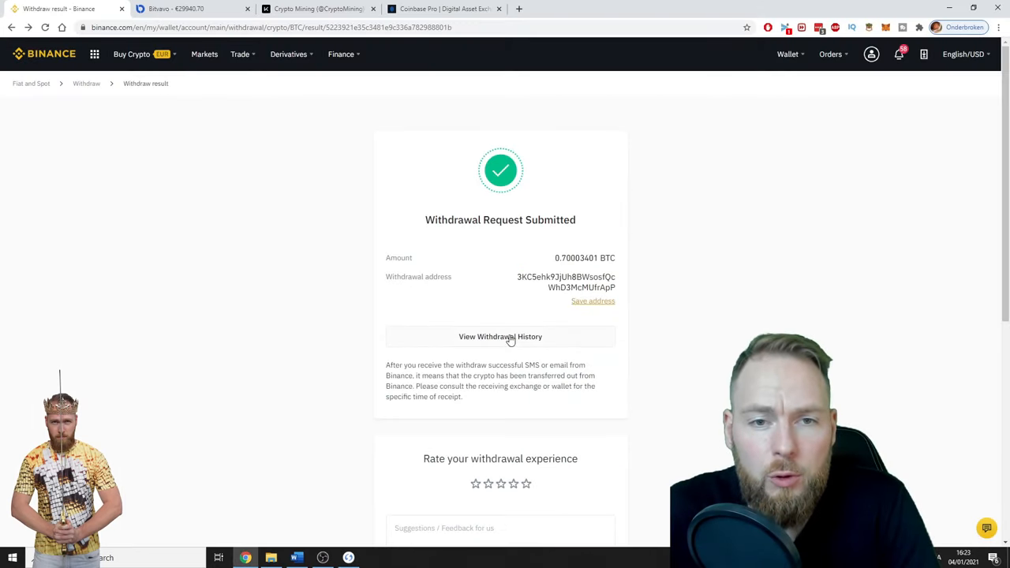
# Show Binance's withdrawal history and open the 0.7 BTC entry's address link in a new tab
pyautogui.click(501, 337)
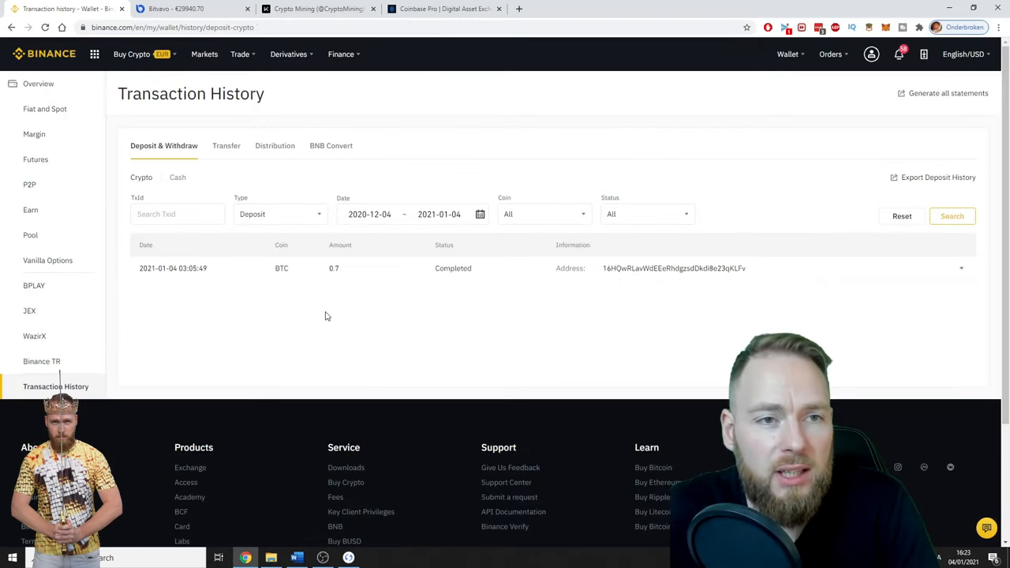
pyautogui.moveTo(673, 269)
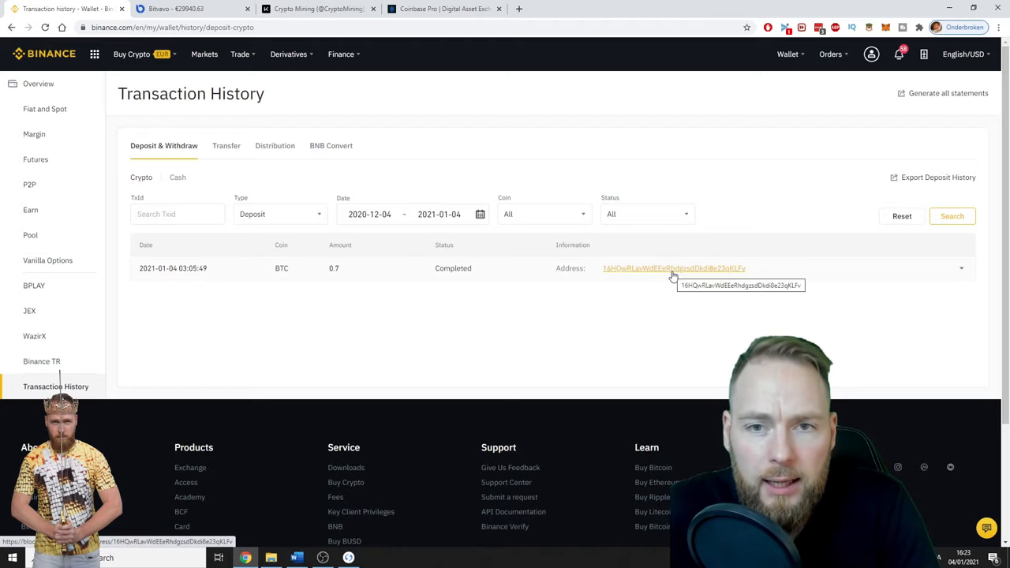
pyautogui.click(674, 268)
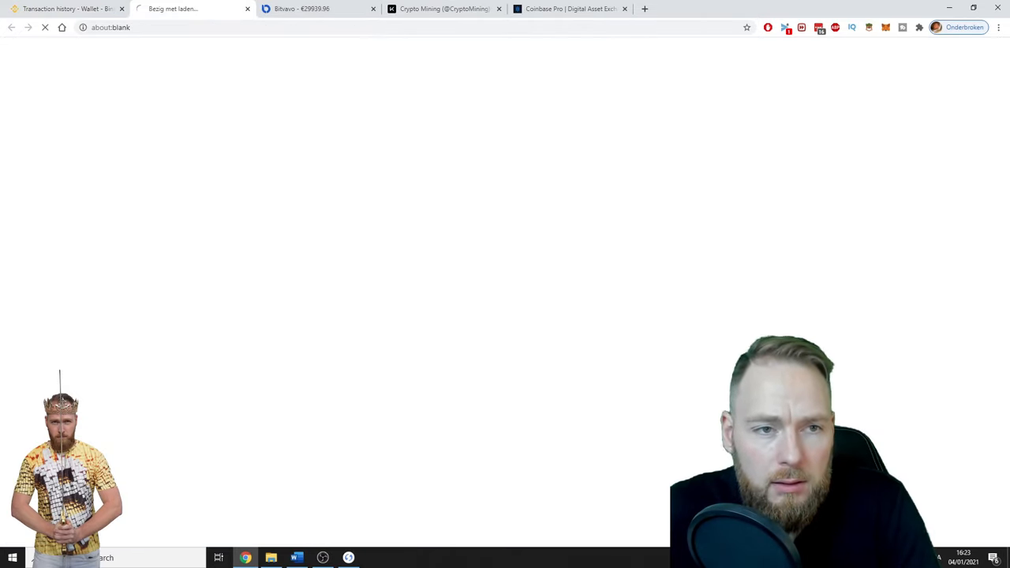